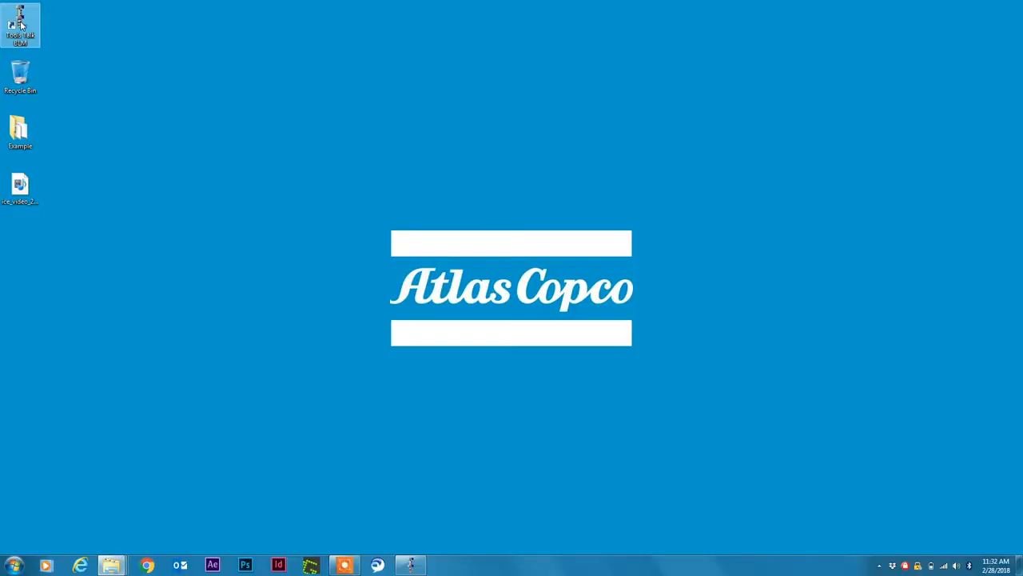
Step: Launch ToolsTalk BLM from its desktop shortcut's context menu
right_click(20, 24)
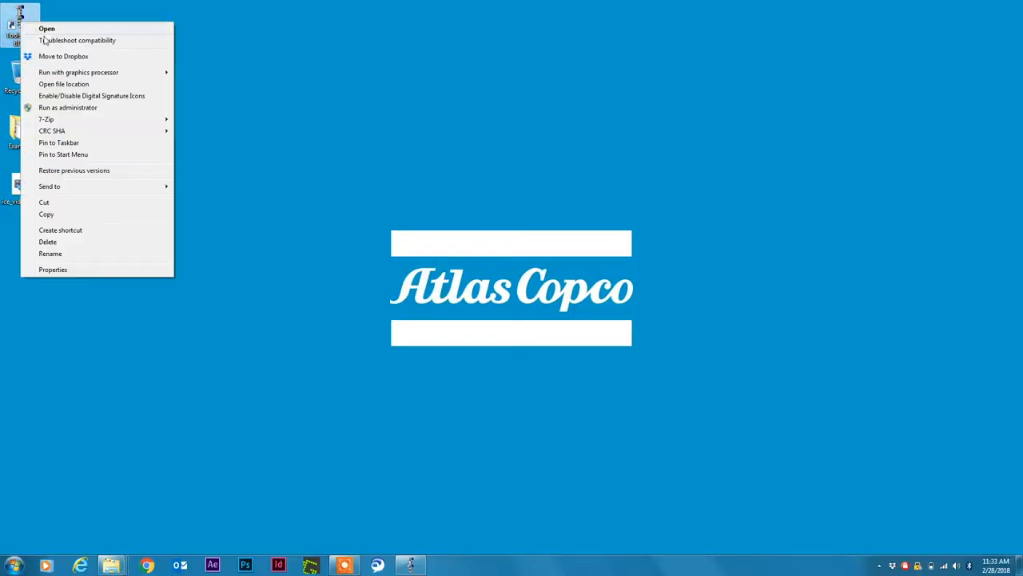
mouse_move(343, 300)
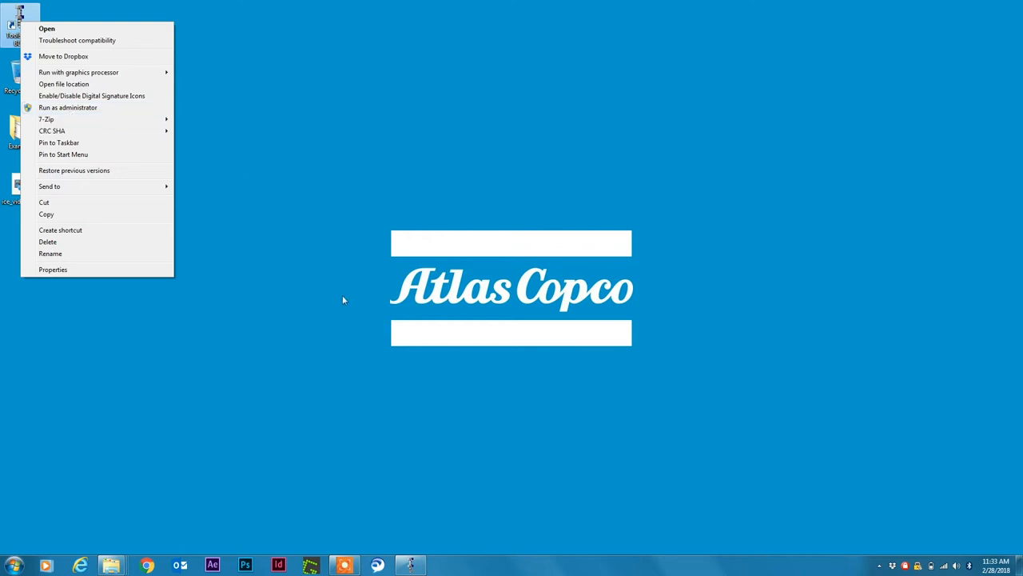
click(47, 29)
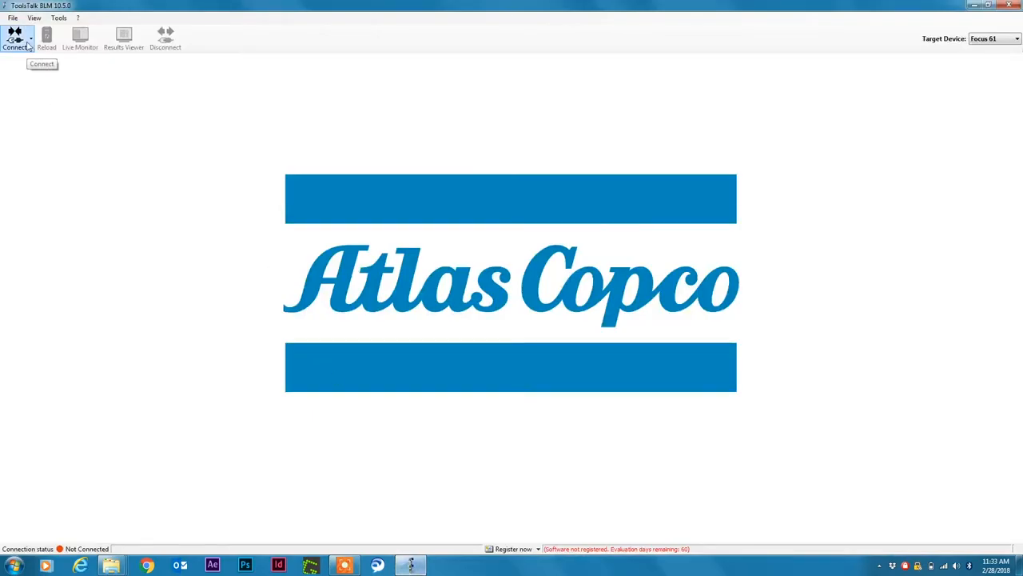
Step: Show the Connect choices: Search Devices, IP Connection and Focus61 at 192.168.1.60
click(16, 38)
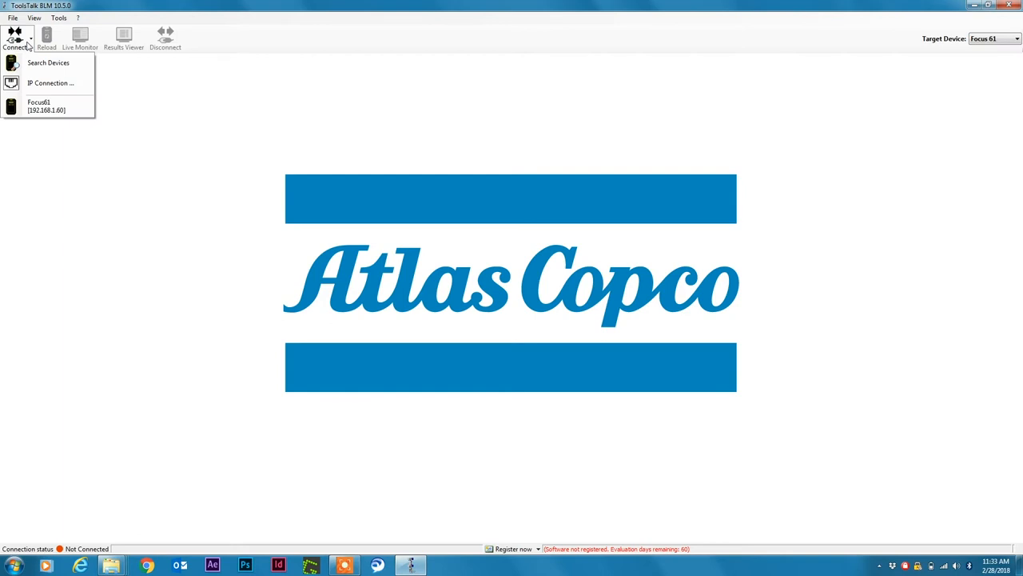
mouse_move(48, 105)
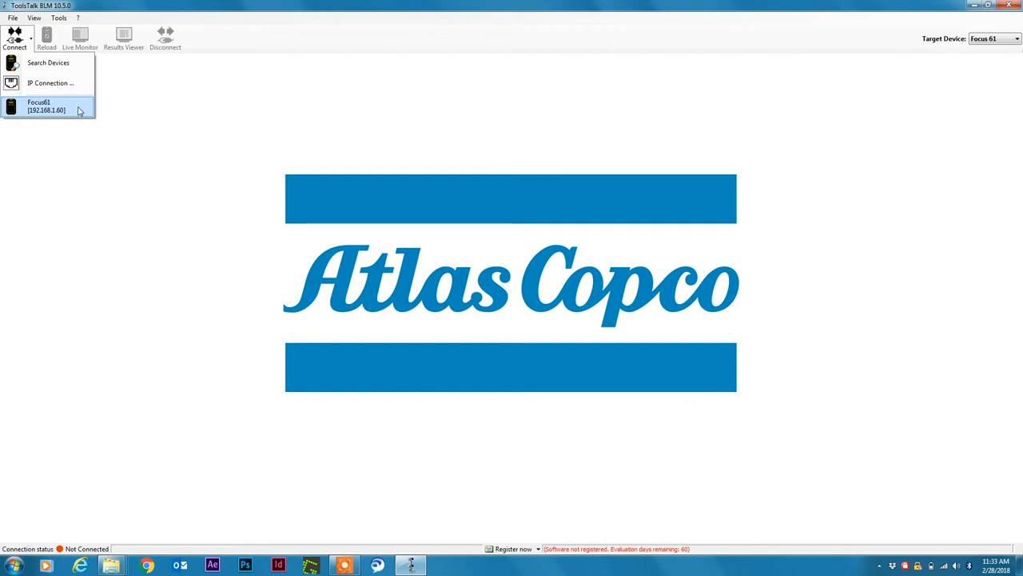
mouse_move(48, 63)
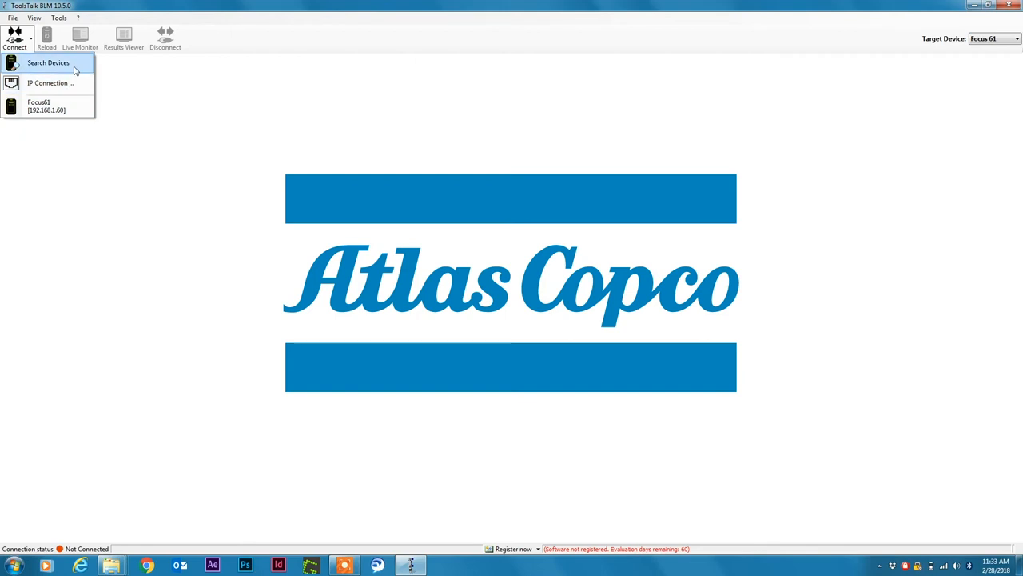
mouse_move(48, 106)
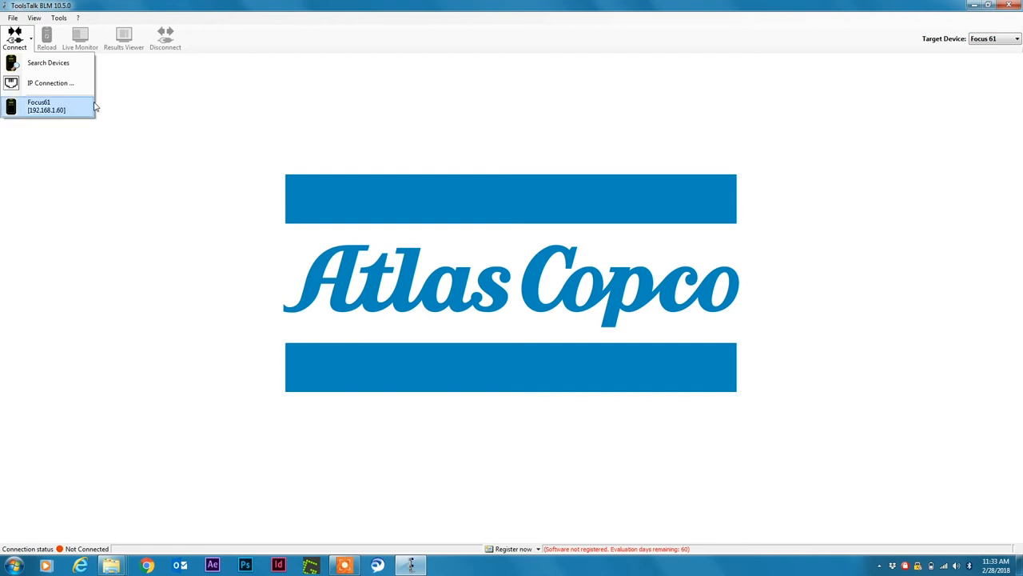
mouse_move(933, 502)
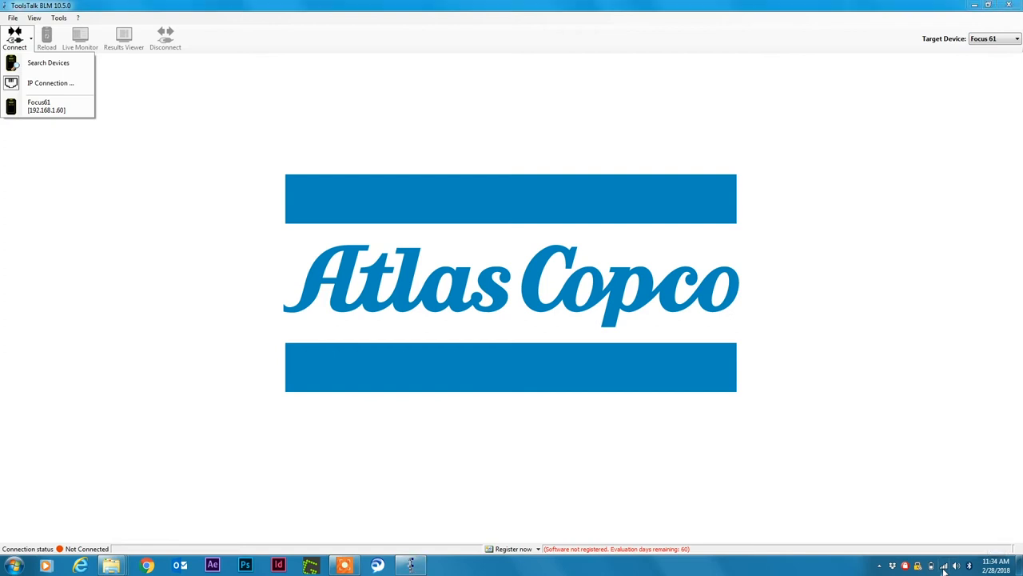
Step: Reach the Local Area Connection status via the Network and Sharing Center
click(944, 566)
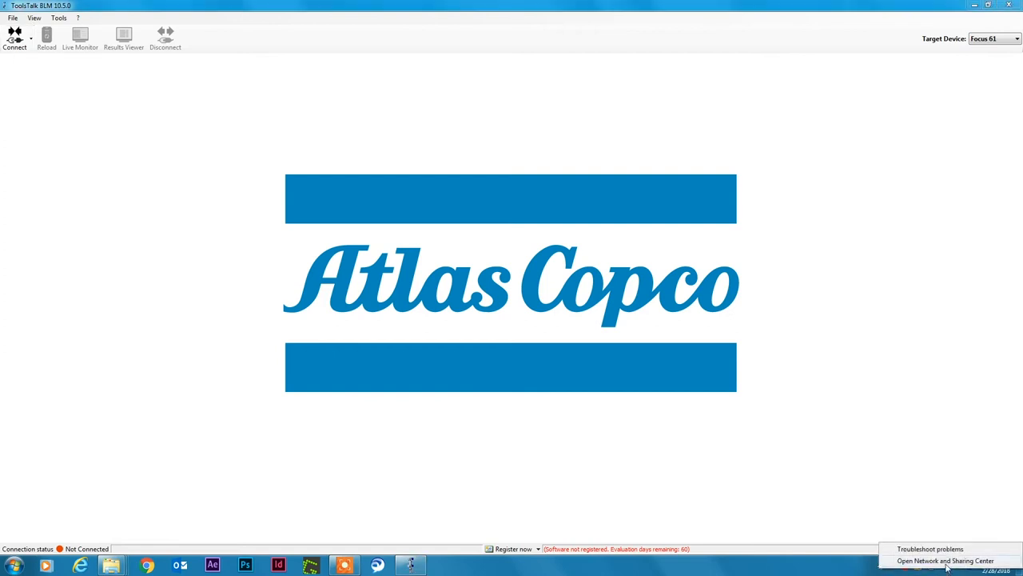
click(945, 559)
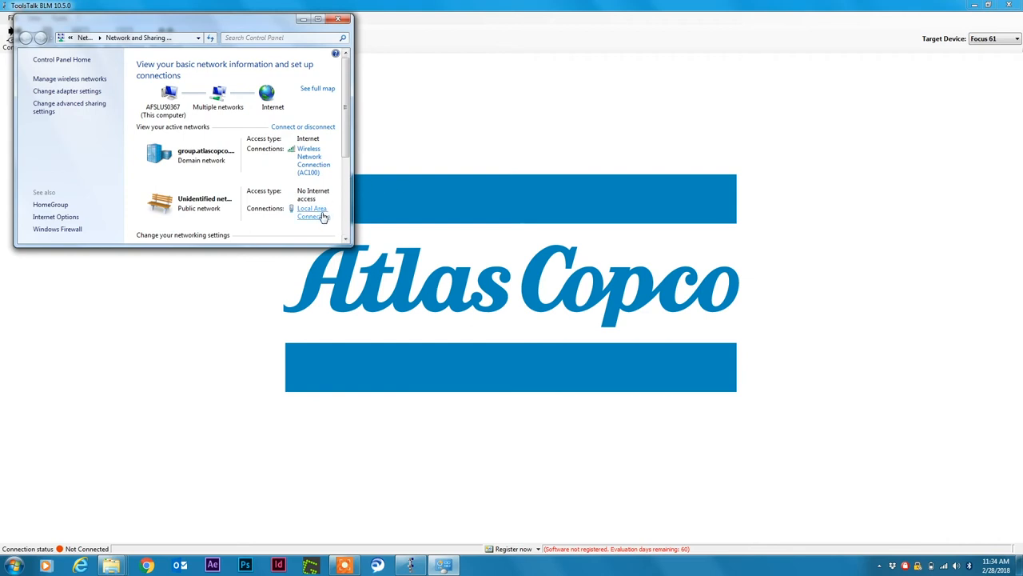
mouse_move(317, 220)
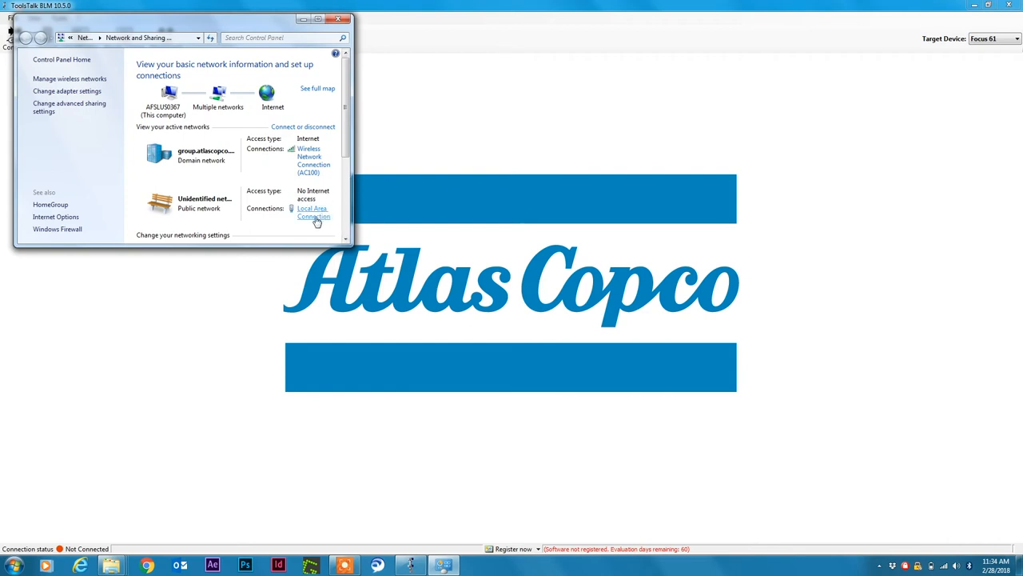
click(312, 212)
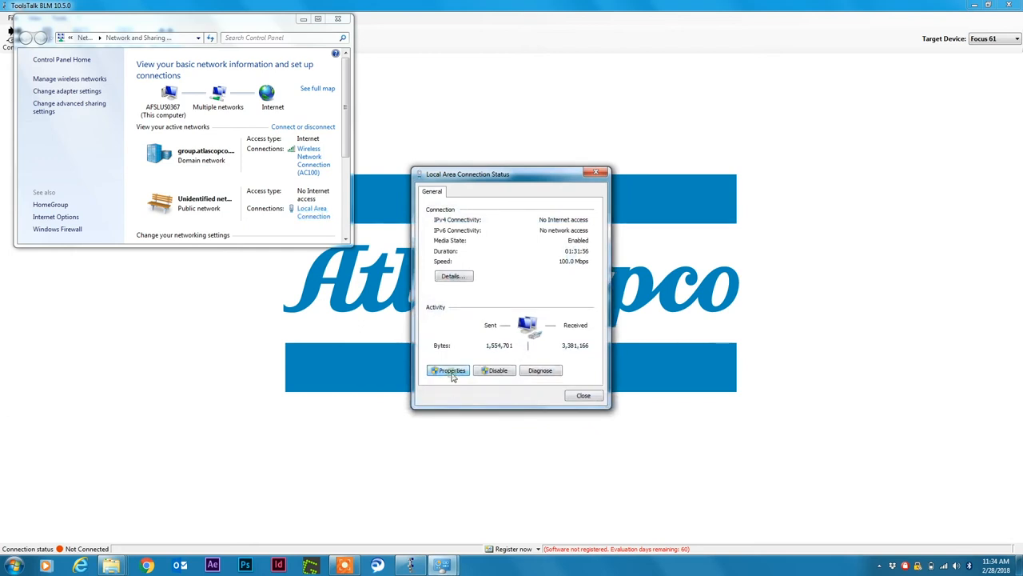
Step: Bring up the Local Area Connection's TCP/IPv4 properties, still on automatic addressing
click(447, 371)
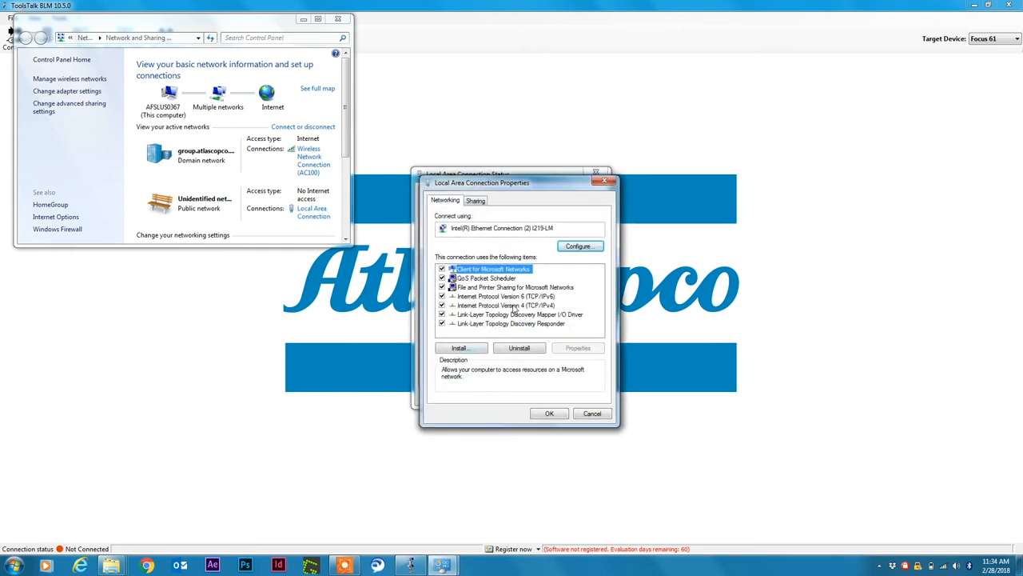
click(505, 305)
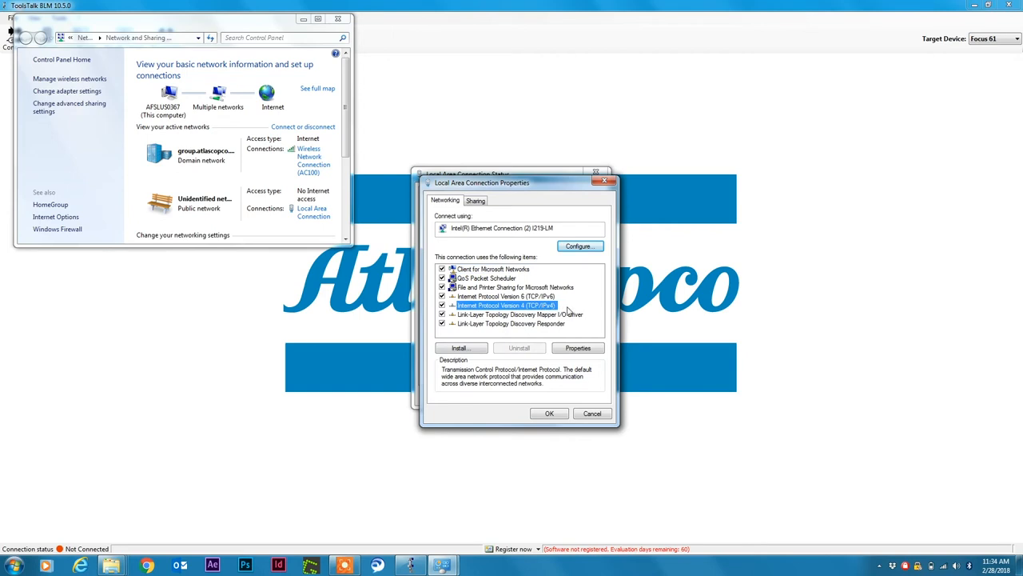
click(577, 347)
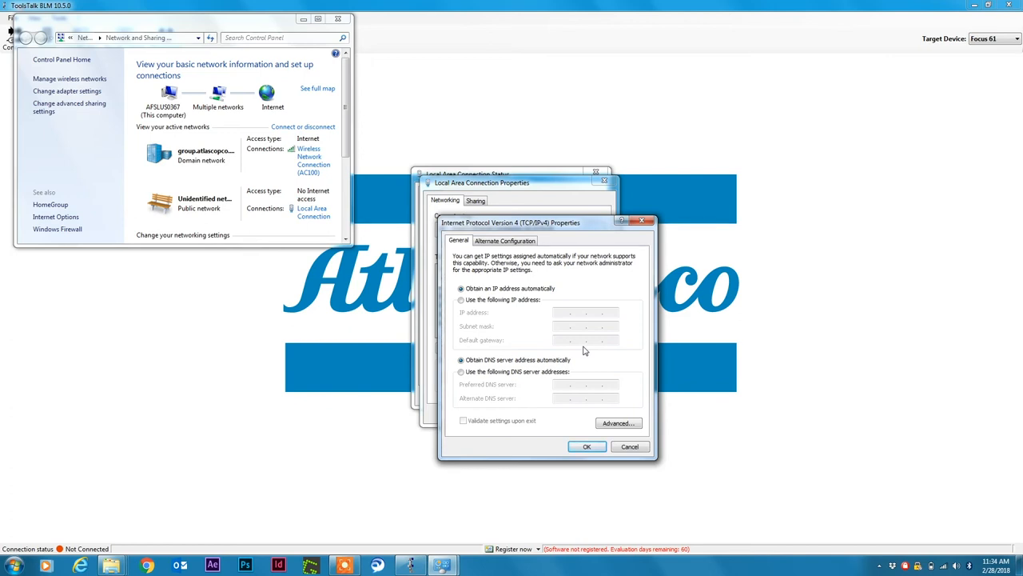
mouse_move(473, 315)
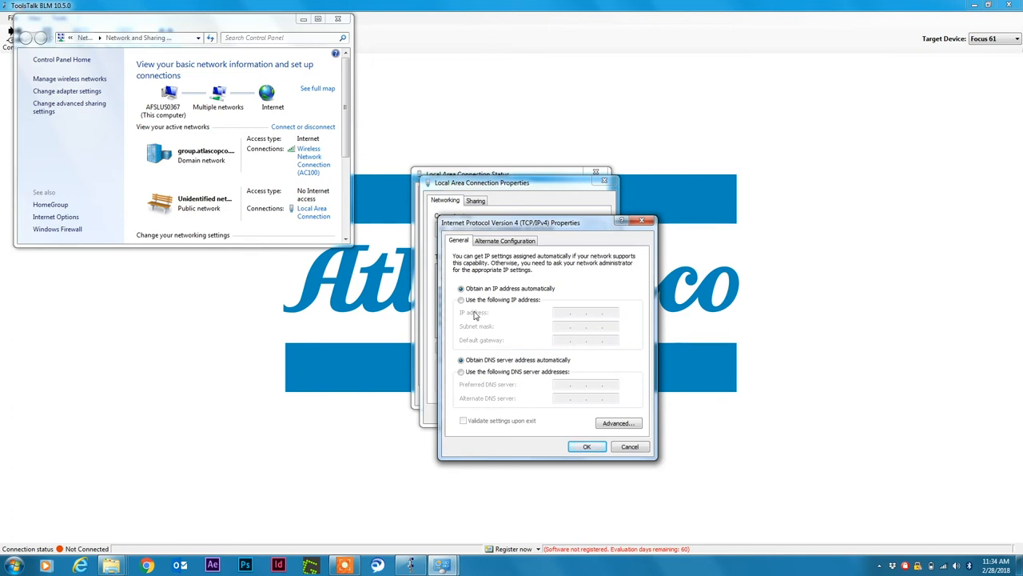
Step: Set a static IP 192.168.1.55 with subnet mask 255.255.255.0
click(461, 301)
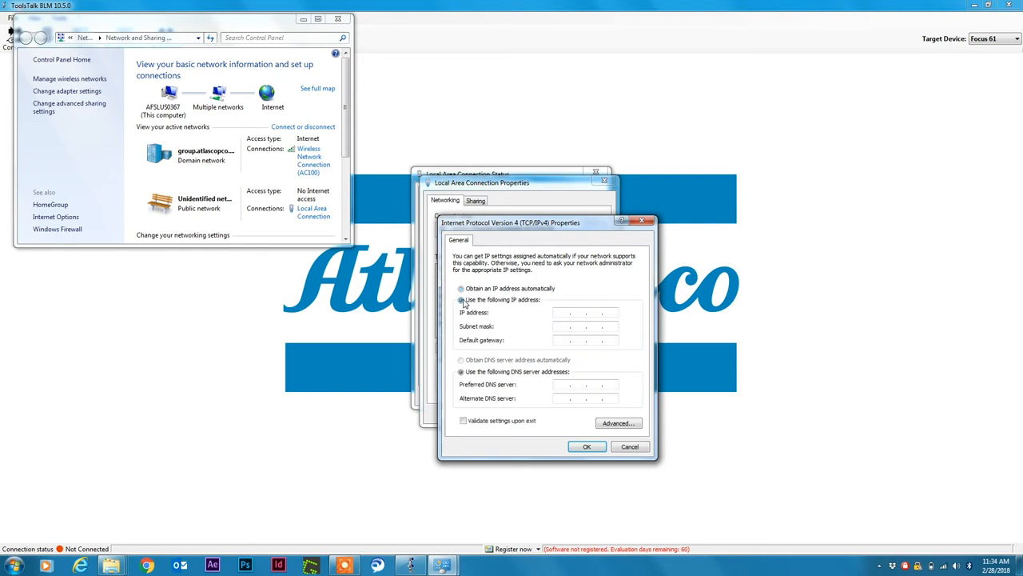
click(460, 299)
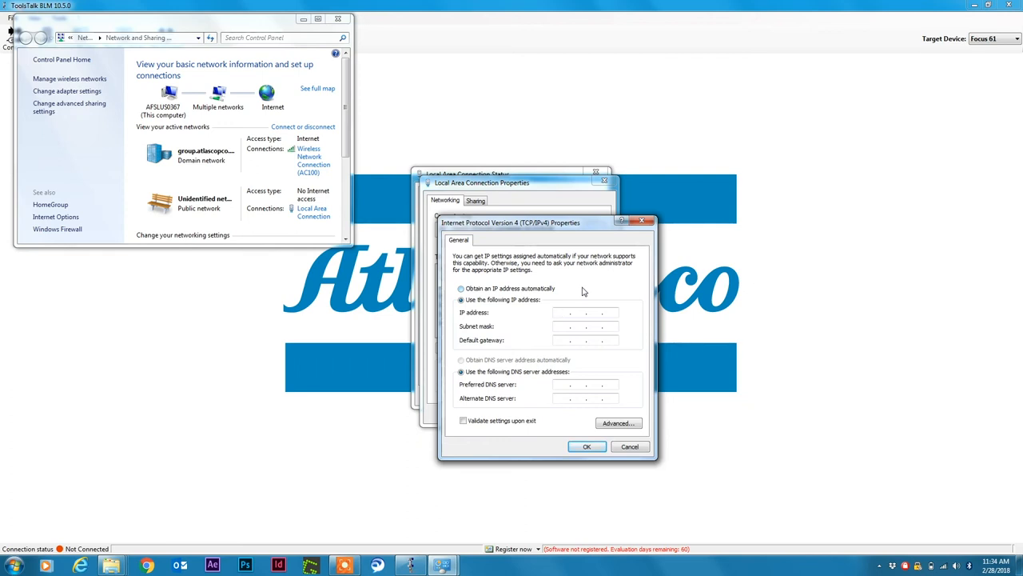
text(192.1)
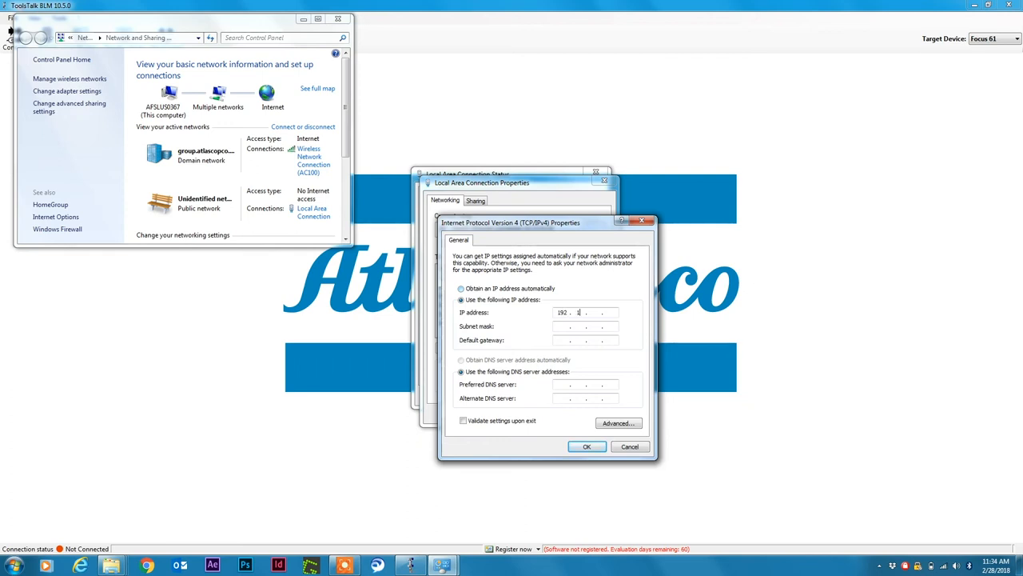
text(168)
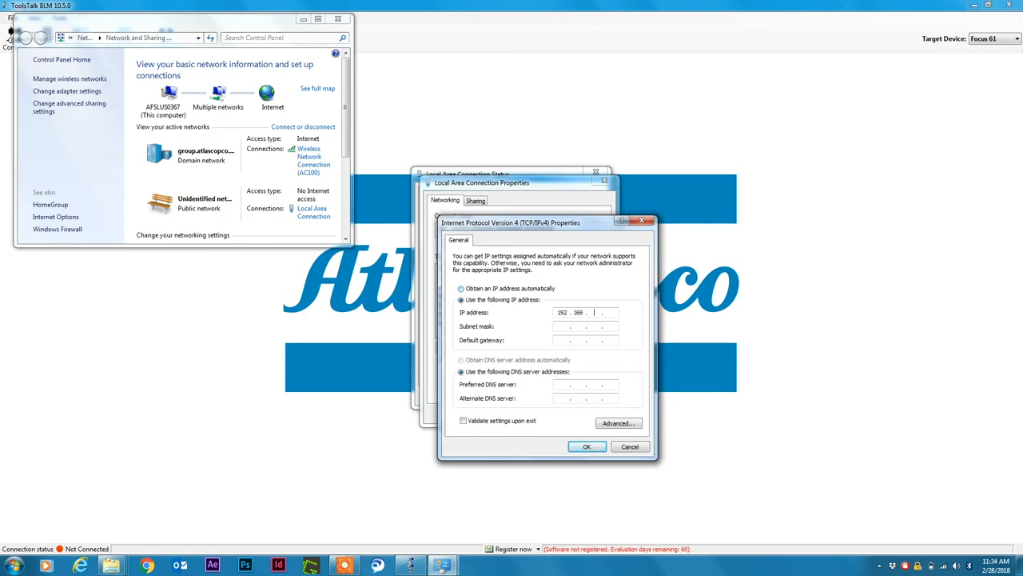
text(1.5)
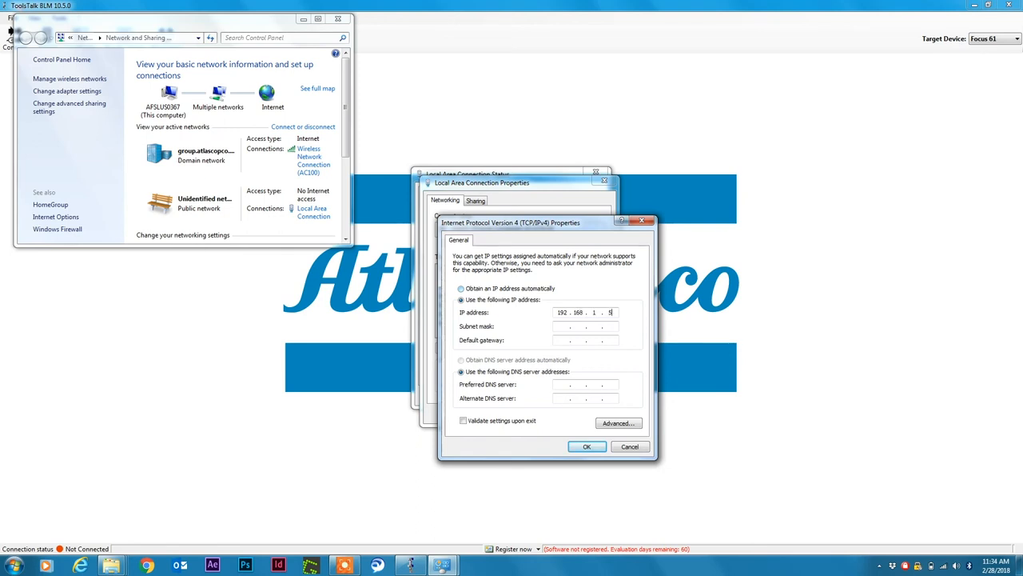
text(5)
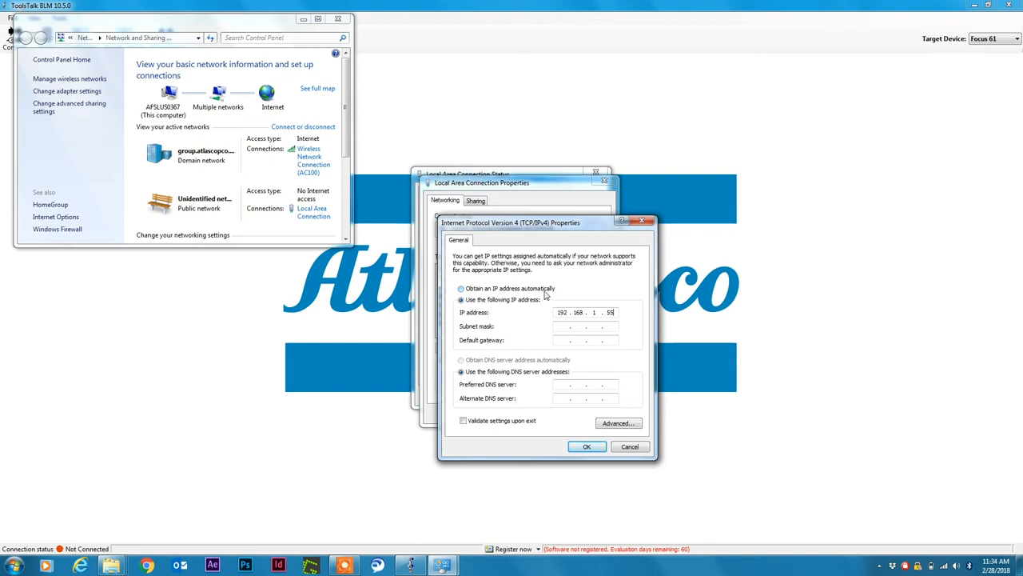
mouse_move(638, 323)
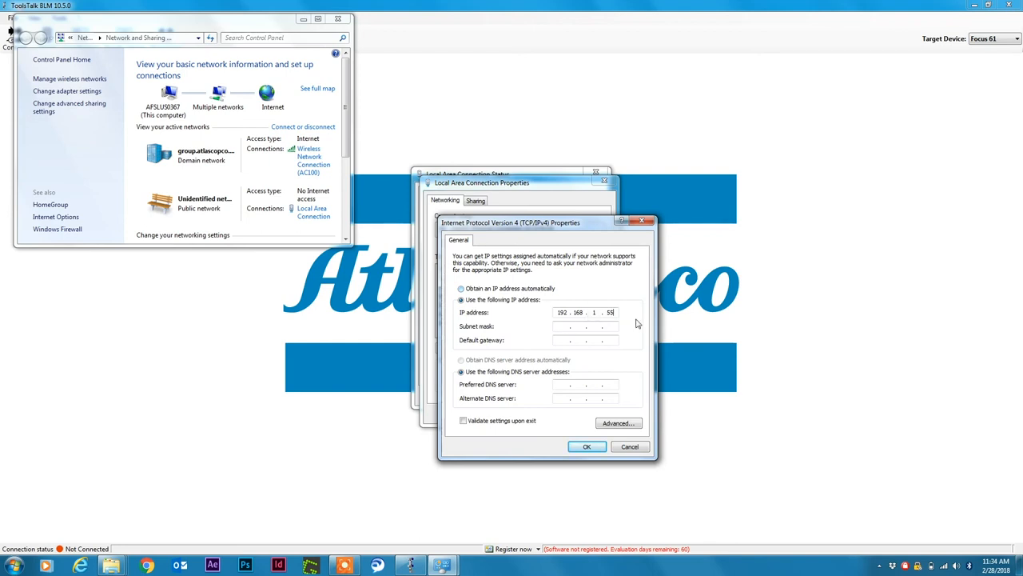
click(572, 326)
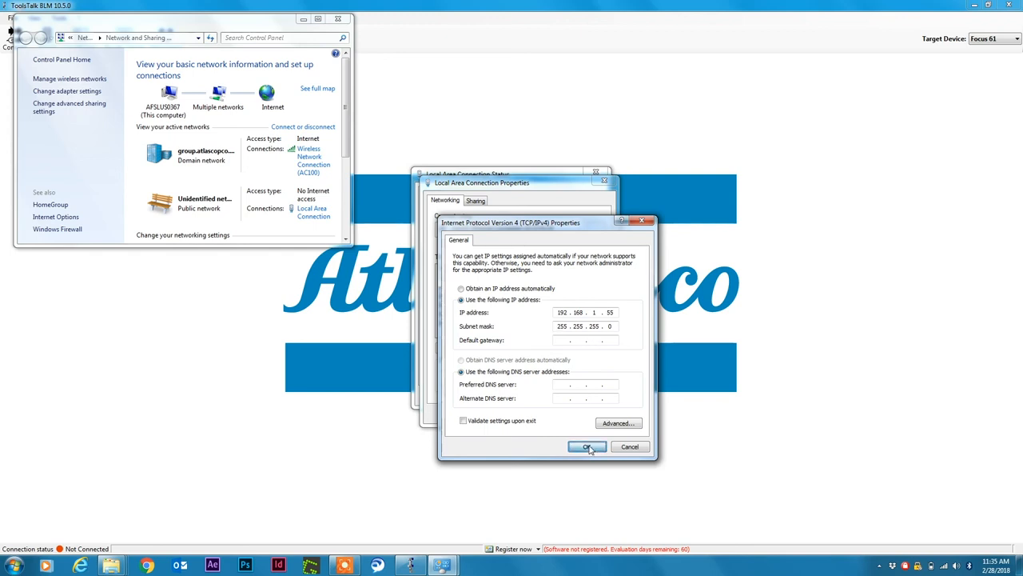
Step: Apply the IPv4 settings and close the connection status window
click(585, 446)
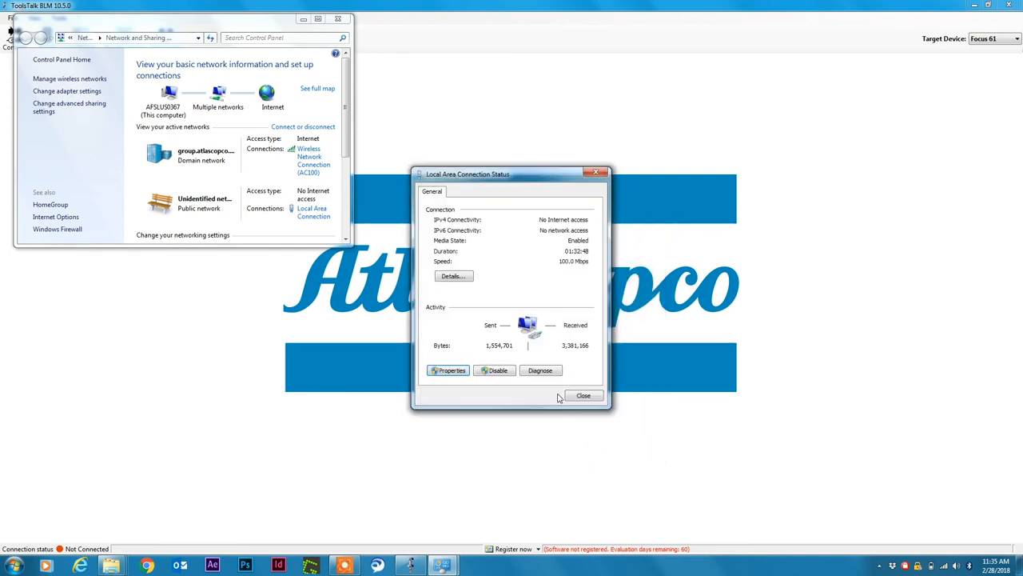
click(584, 395)
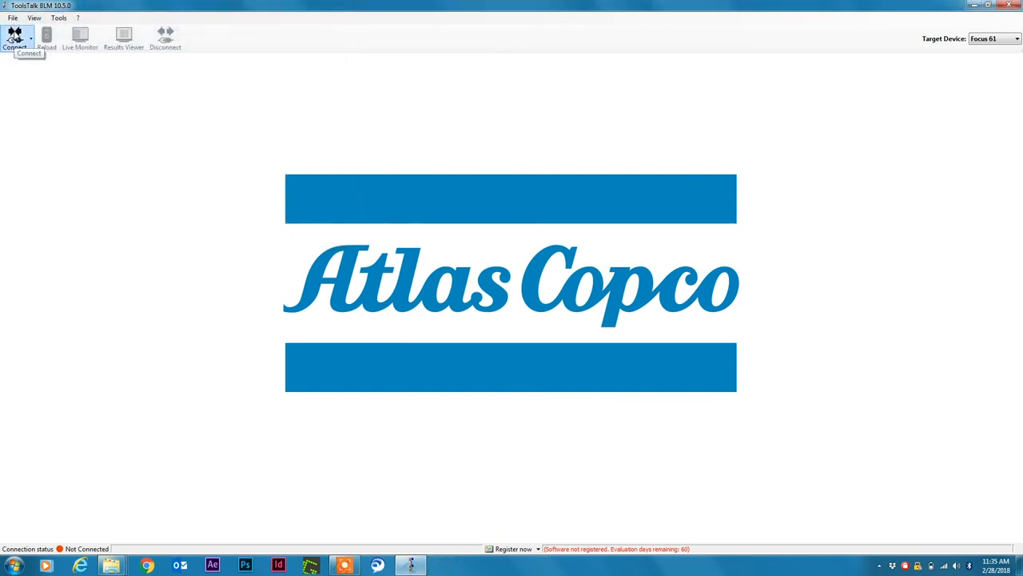
Step: Connect ToolsTalk BLM to the Focus61 controller at 192.168.1.60
click(14, 35)
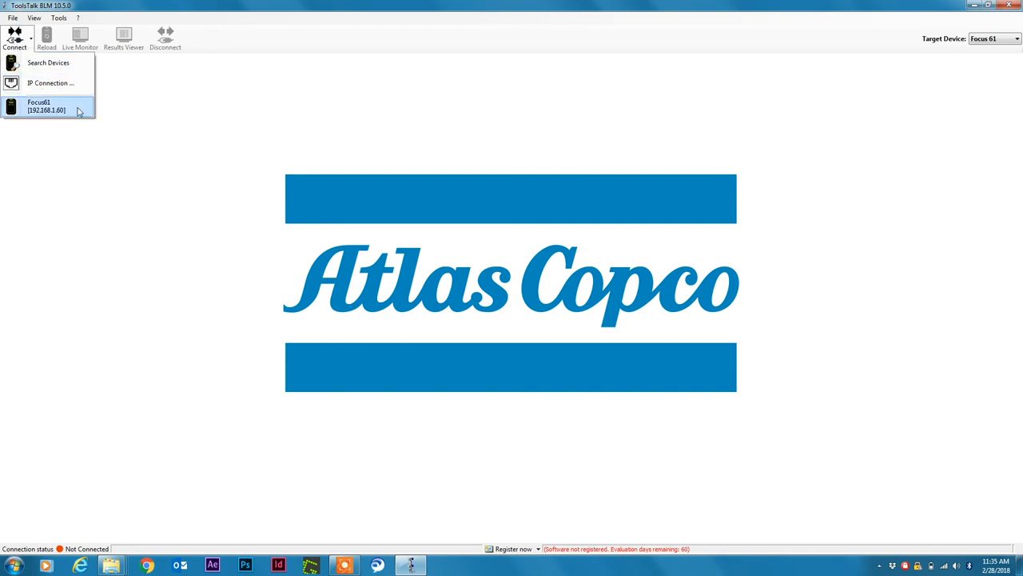
click(45, 106)
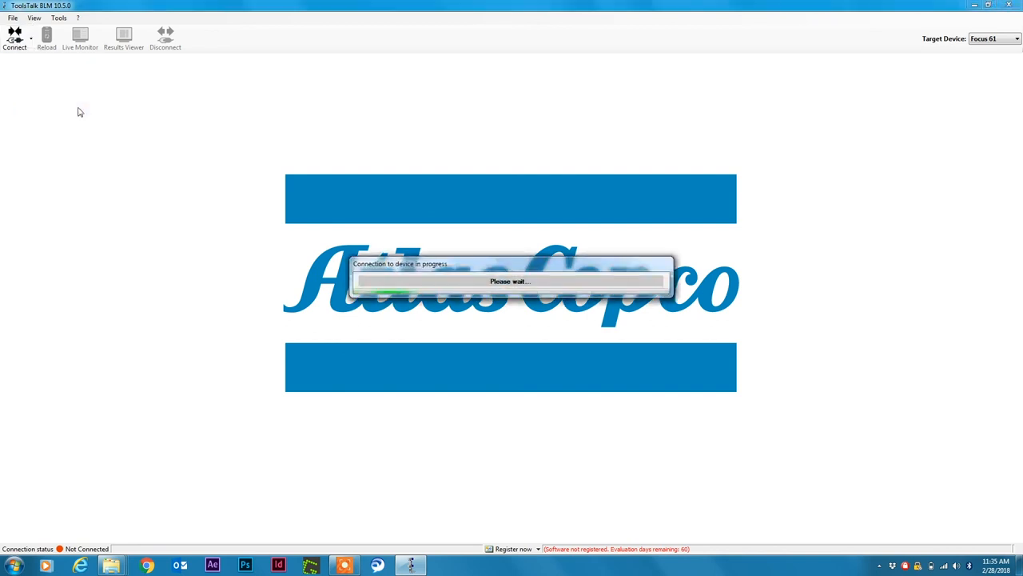